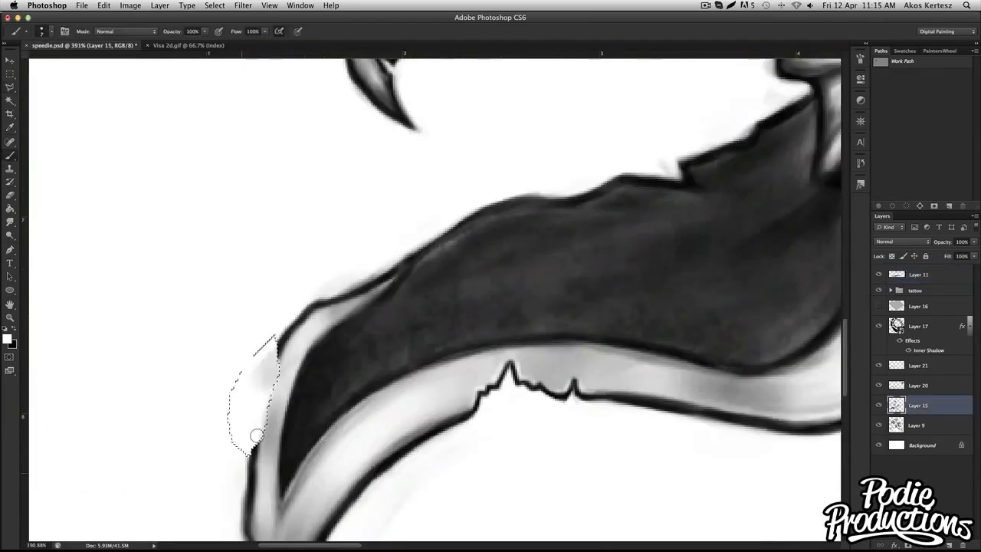
Draw a freehand Lasso selection along the left edge of the hat brim
left_click(918, 273)
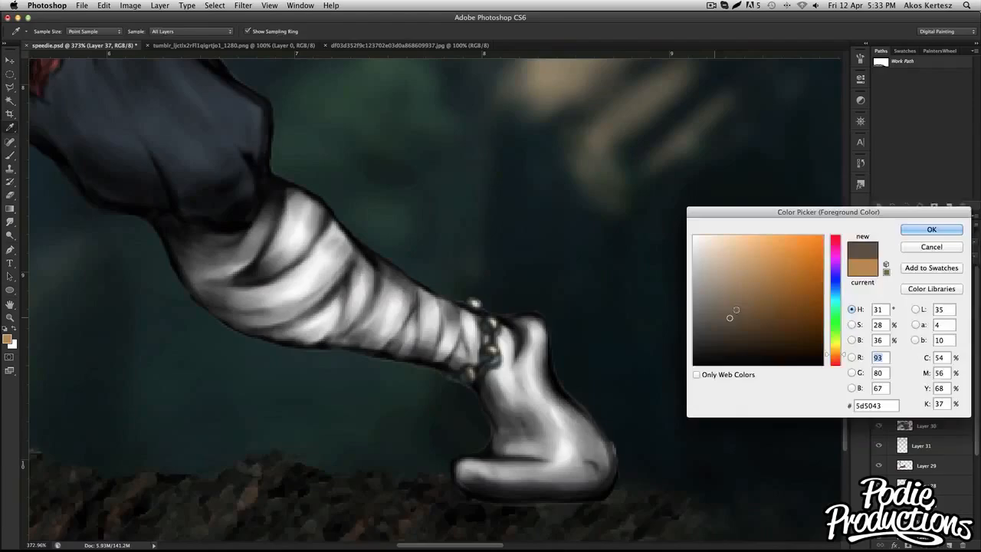
Pick a muted brown foreground colour for painting the fighter's wrapped leg
left_click(932, 230)
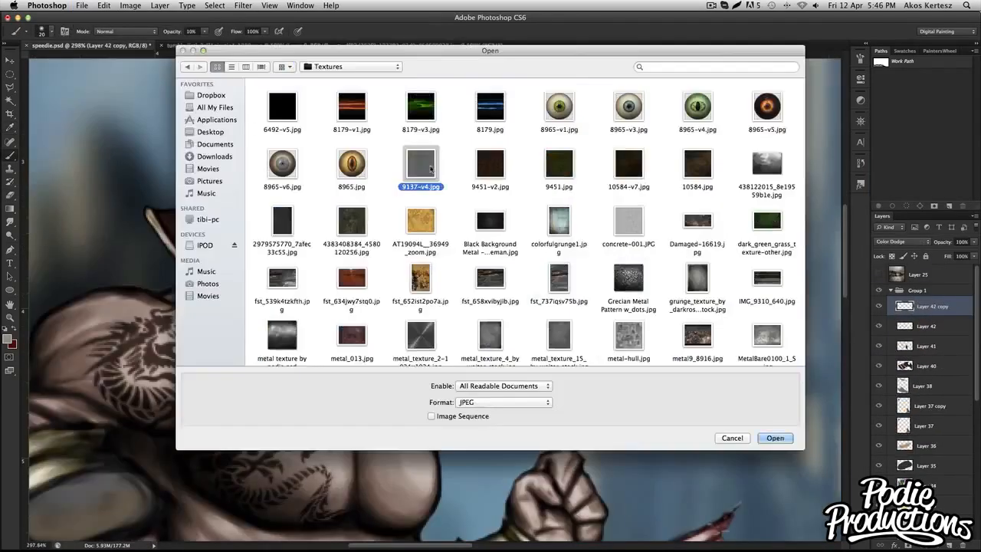
left_click(776, 439)
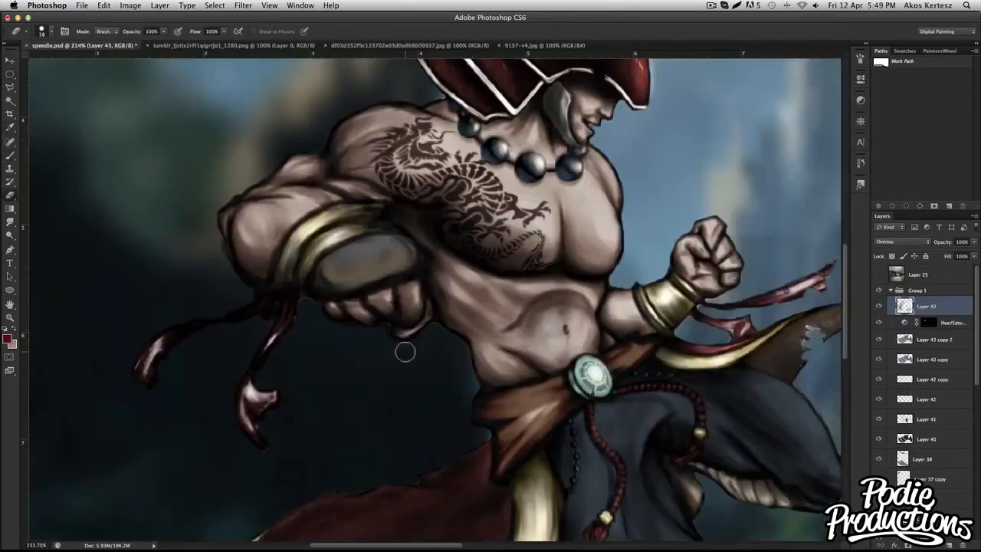